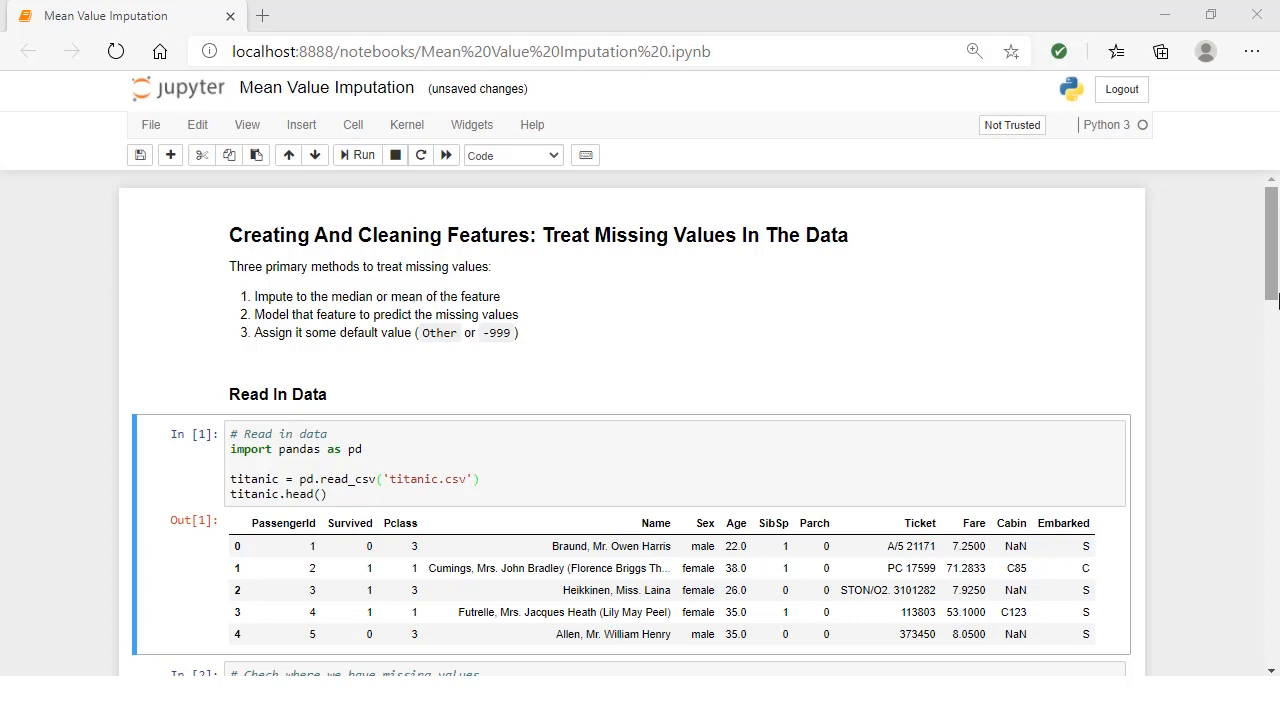
{"action": "scroll", "scroll_direction": "down", "scroll_amount": 3}
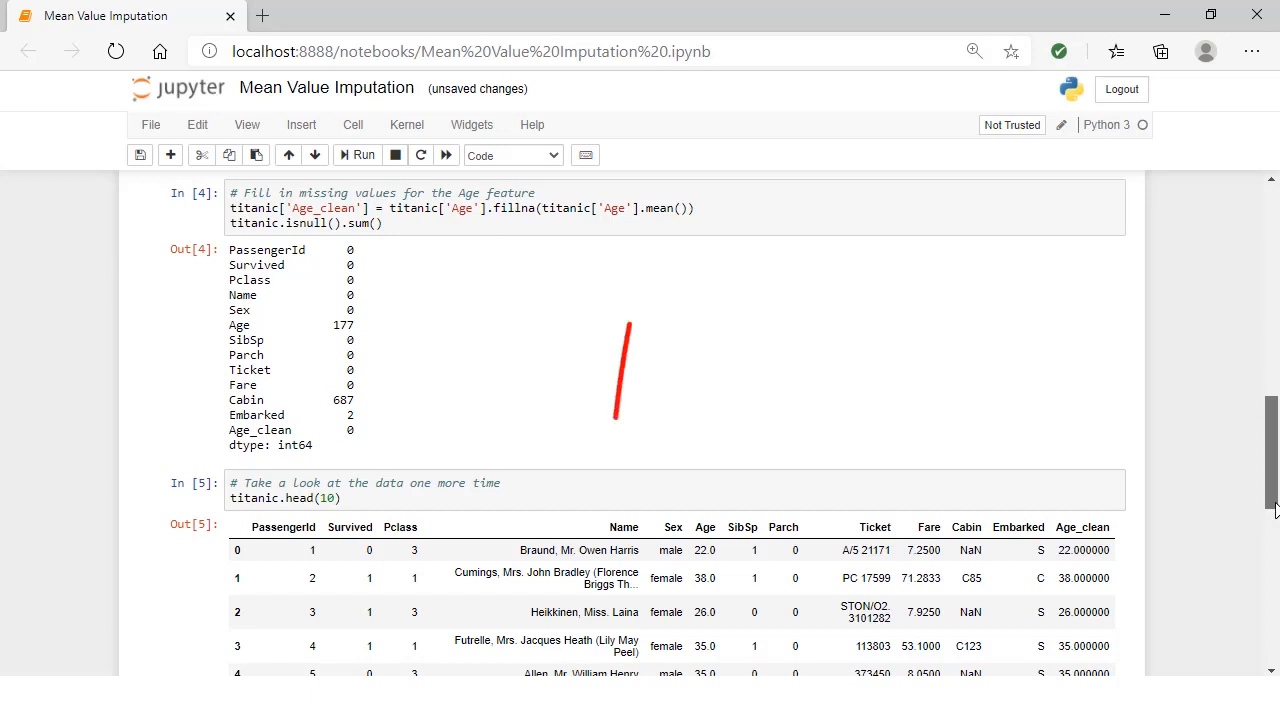
{"action": "left_click_drag", "start_coordinate": [615, 420], "coordinate": [660, 230]}
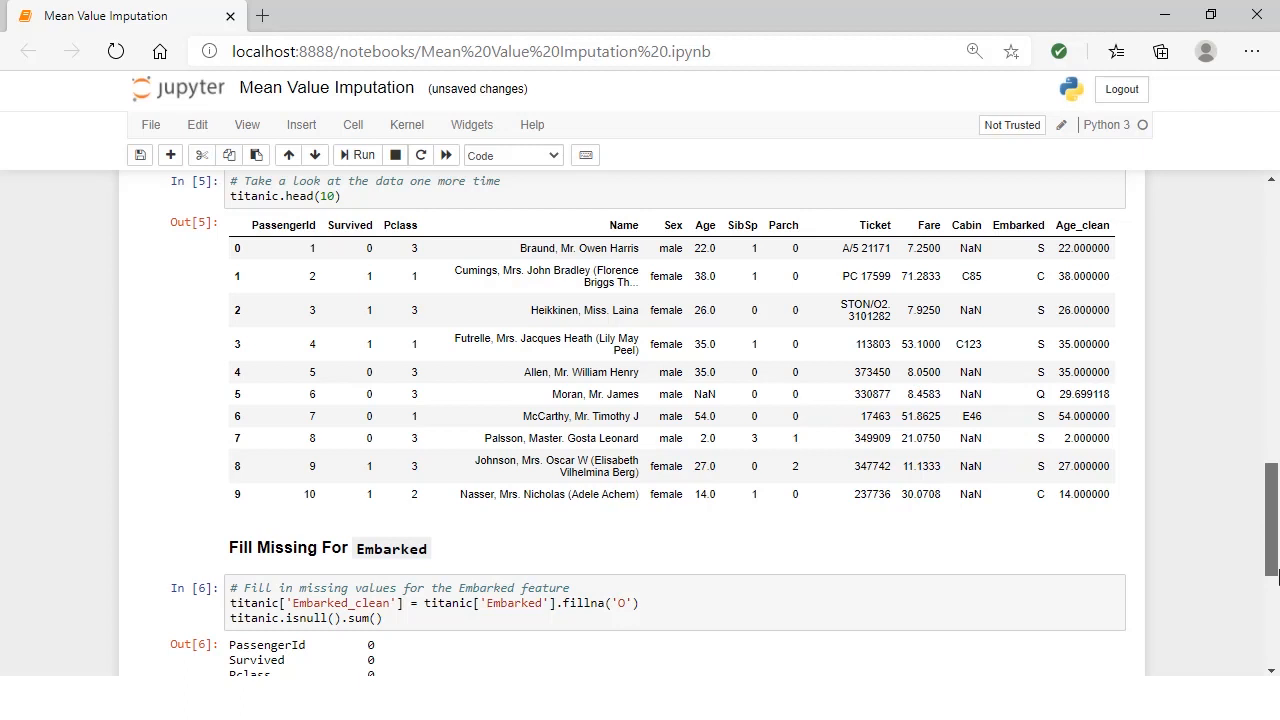
{"action": "scroll", "scroll_direction": "down", "scroll_amount": 3}
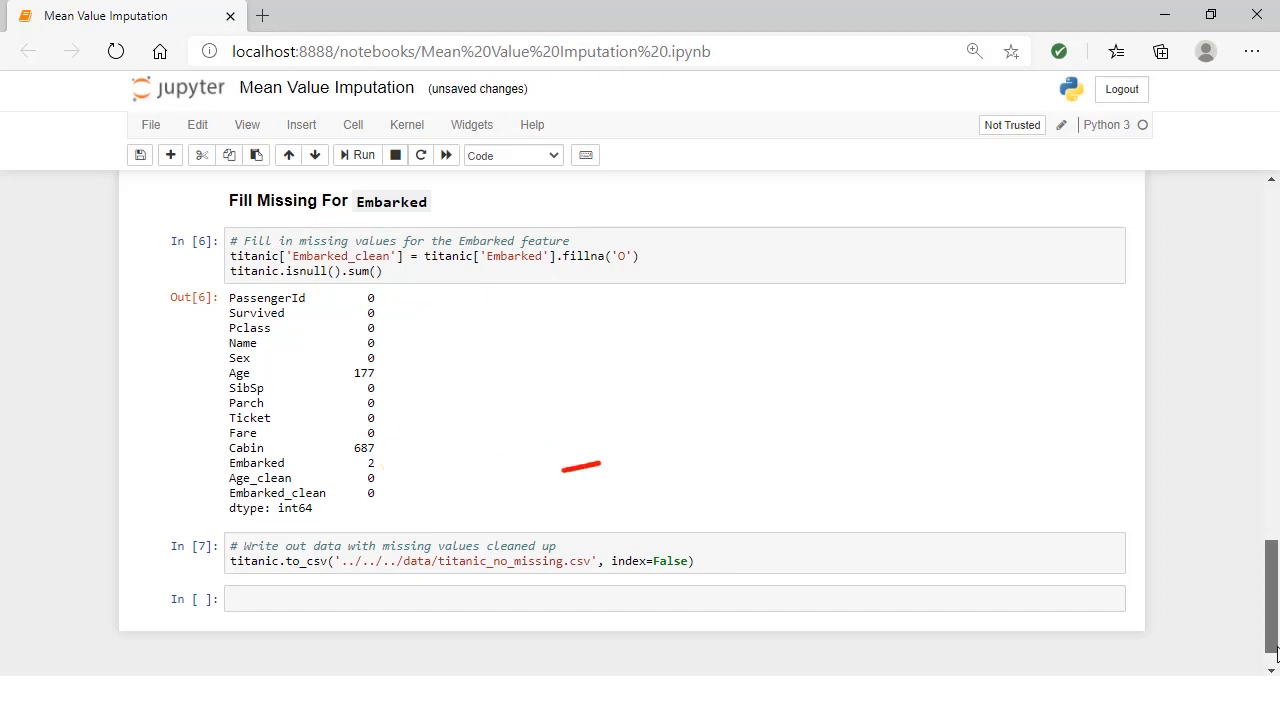
{"action": "left_click_drag", "start_coordinate": [600, 463], "coordinate": [395, 495]}
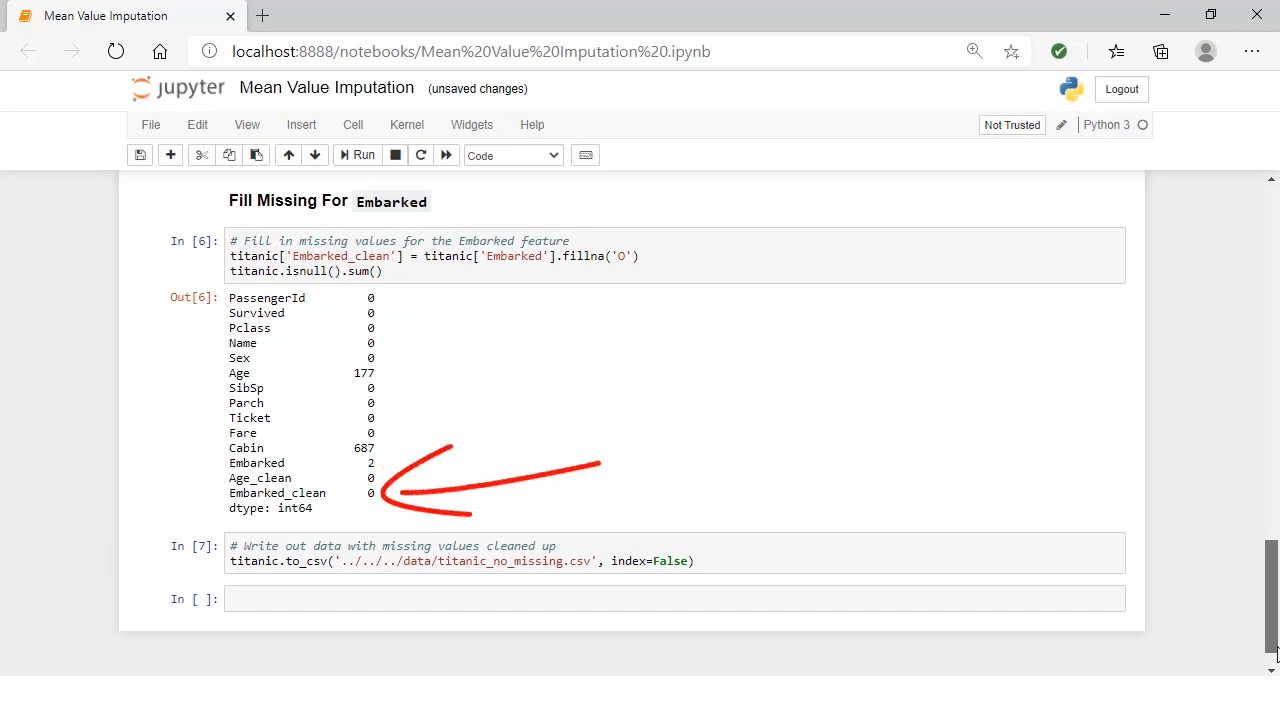